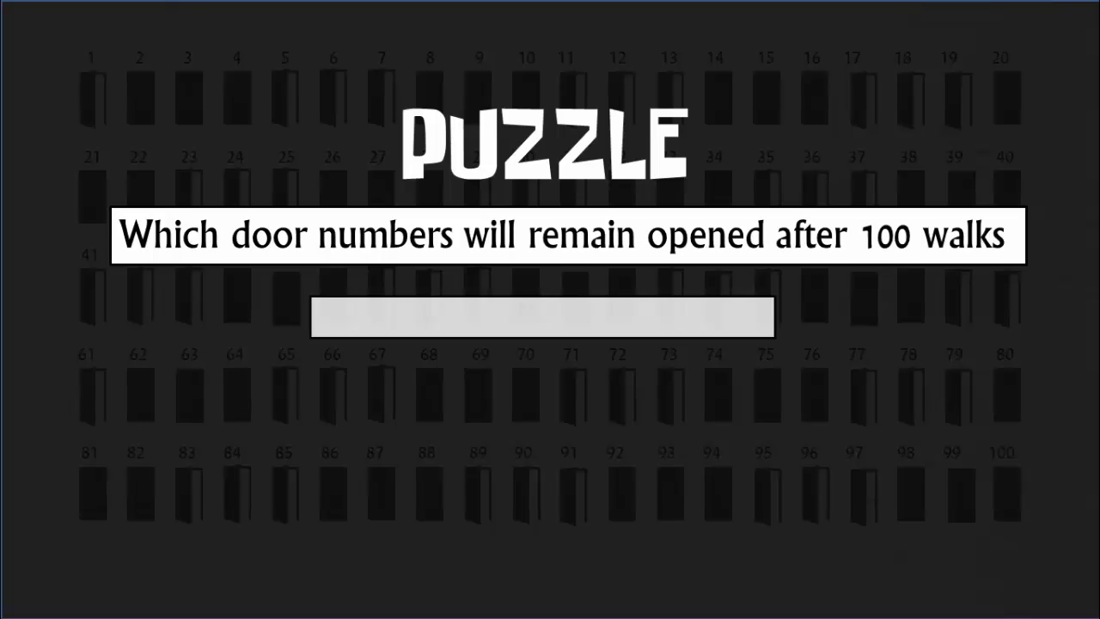
text(Remember : Initially all doors were closed)
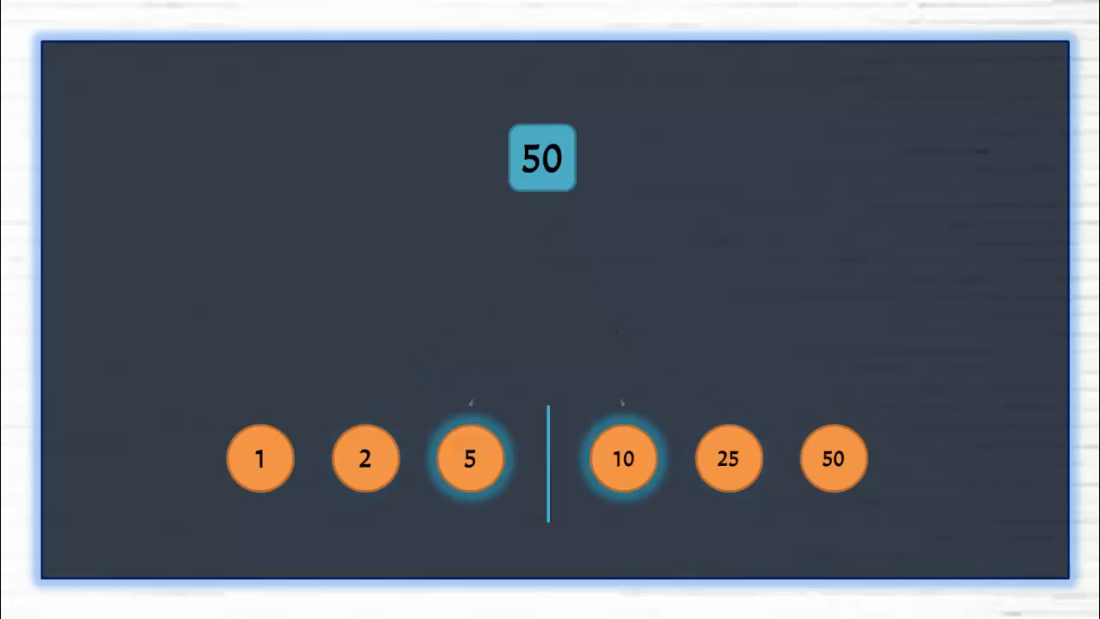
click(623, 458)
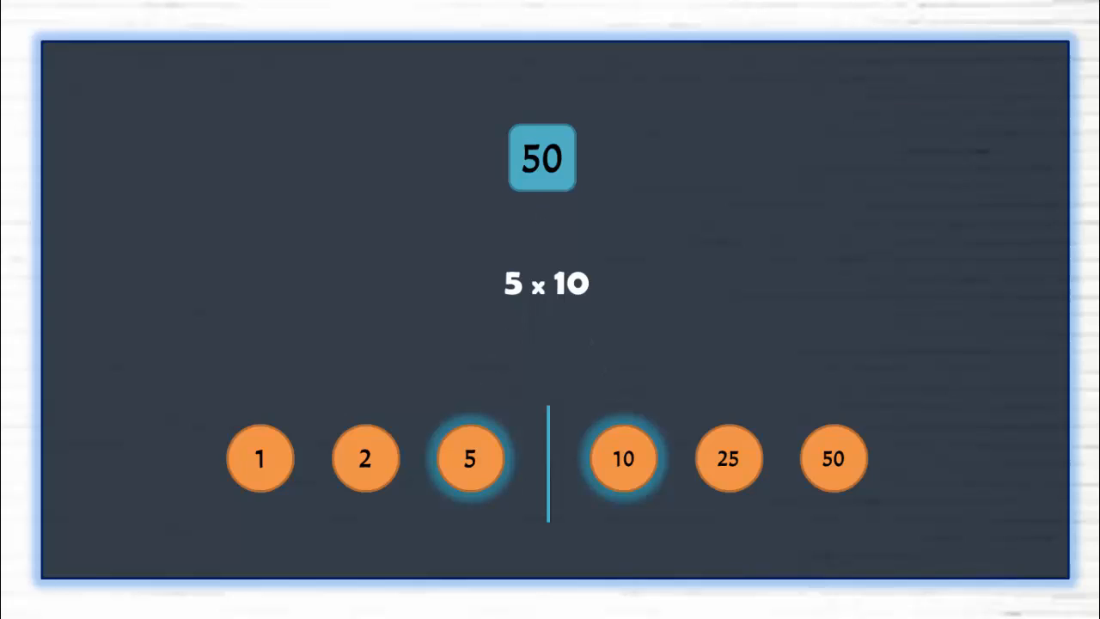